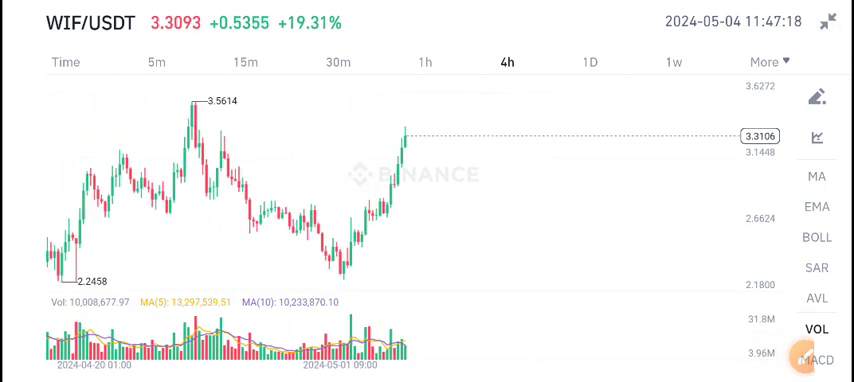
pyautogui.click(816, 96)
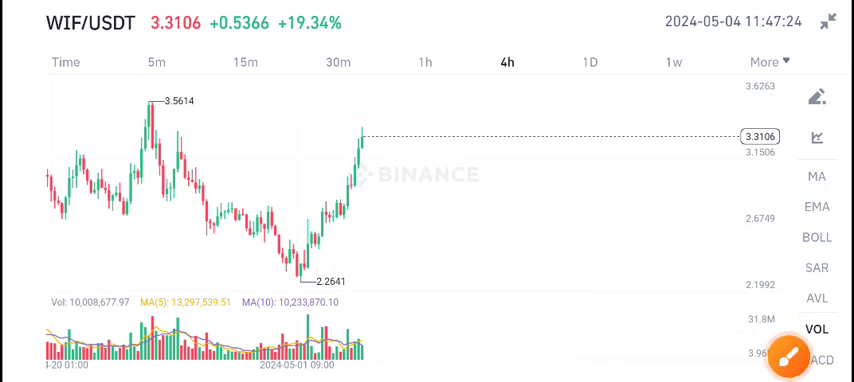
pyautogui.click(422, 62)
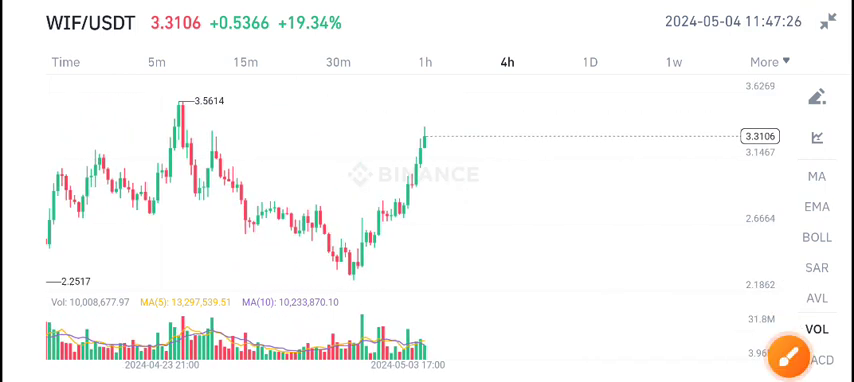